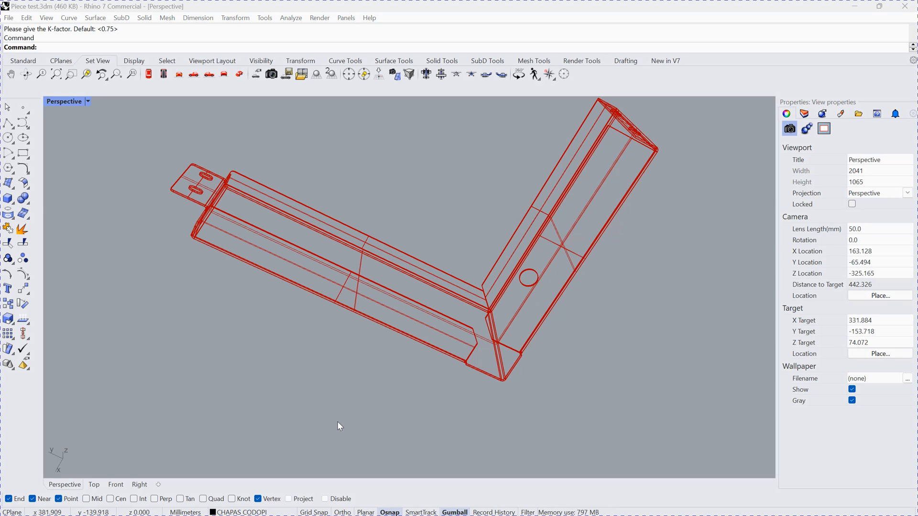
mouse_move(337, 416)
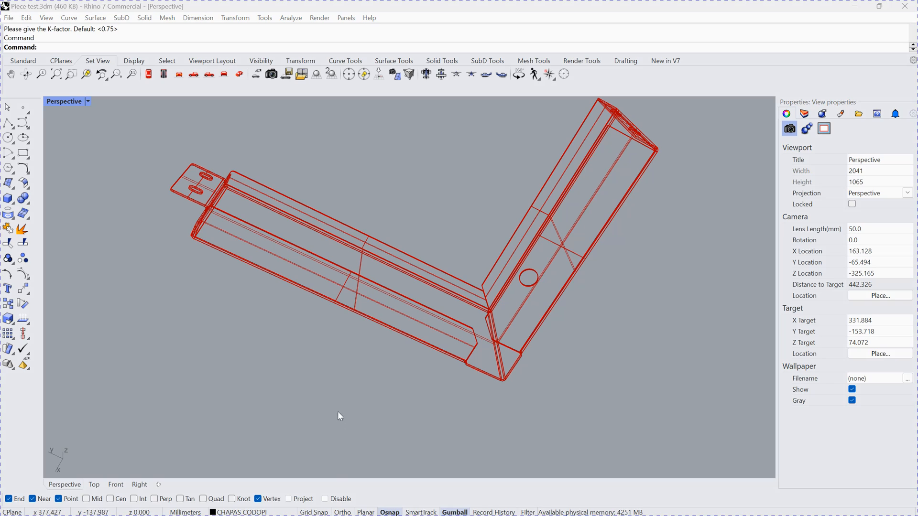
mouse_move(399, 210)
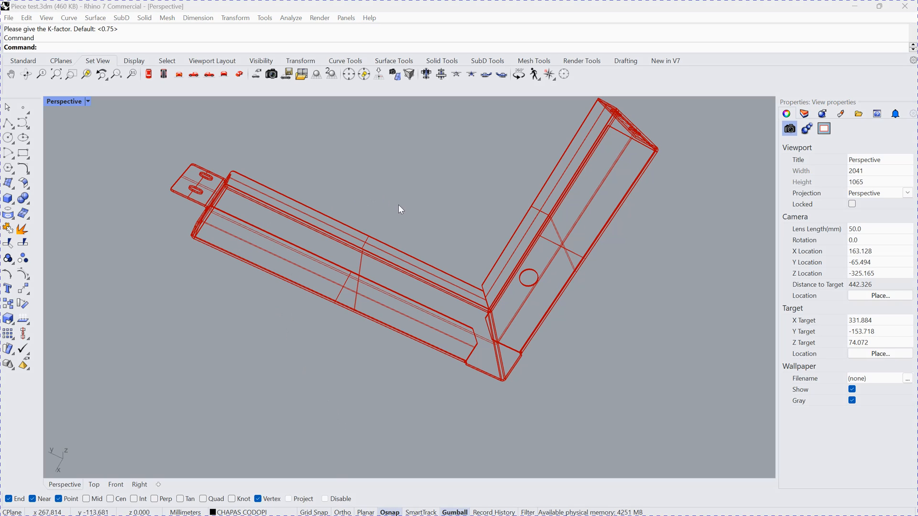
- Switch the L-shaped part to Shaded display mode
left_click(134, 60)
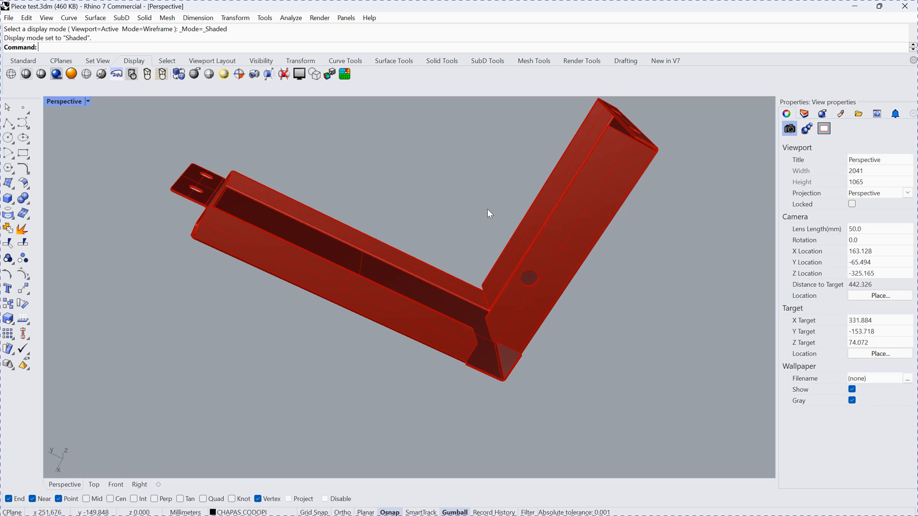
mouse_move(58, 84)
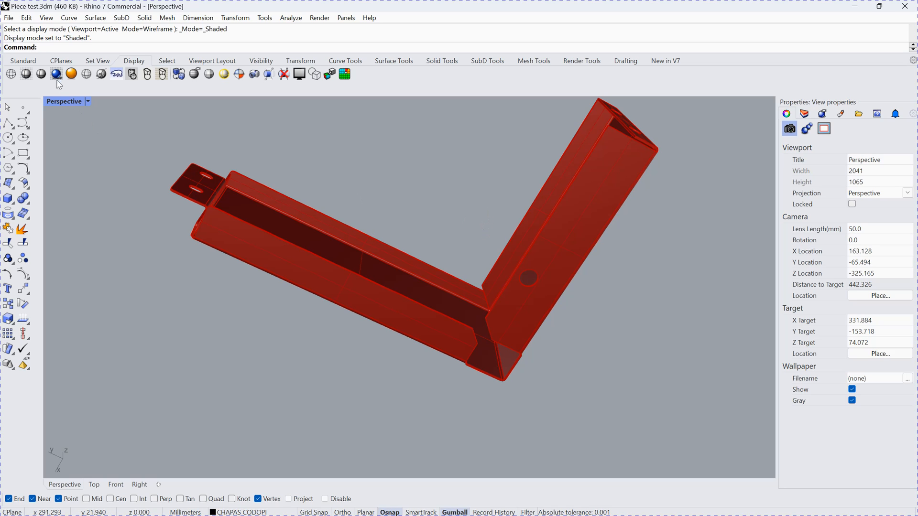
- Orbit the Perspective view around the part to inspect its tabs, hole and corners
left_click(25, 74)
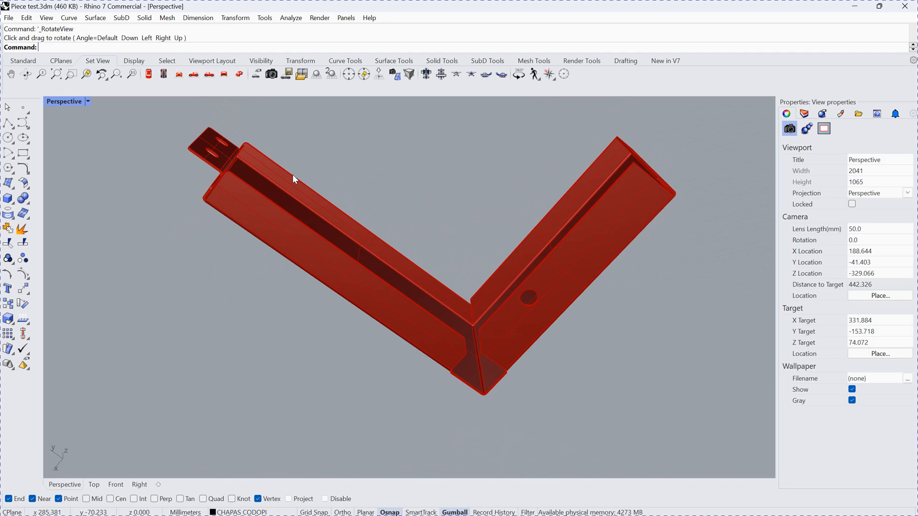
left_click_drag(292, 179, 210, 161)
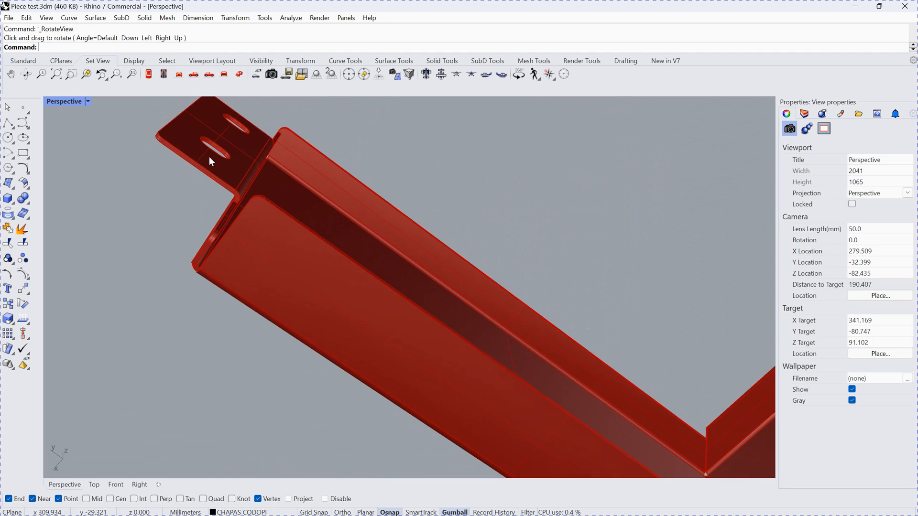
left_click_drag(211, 160, 317, 176)
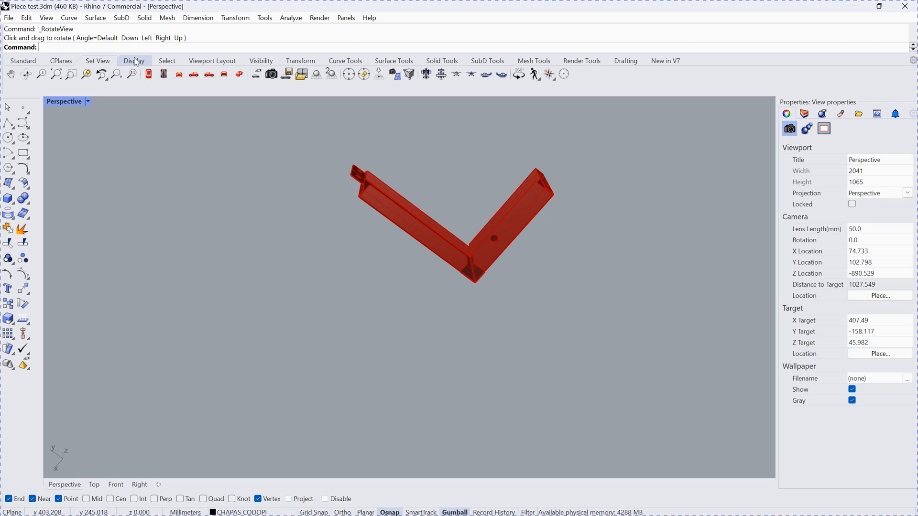
- Switch back to Wireframe display and start the SUNRoll command
left_click(134, 60)
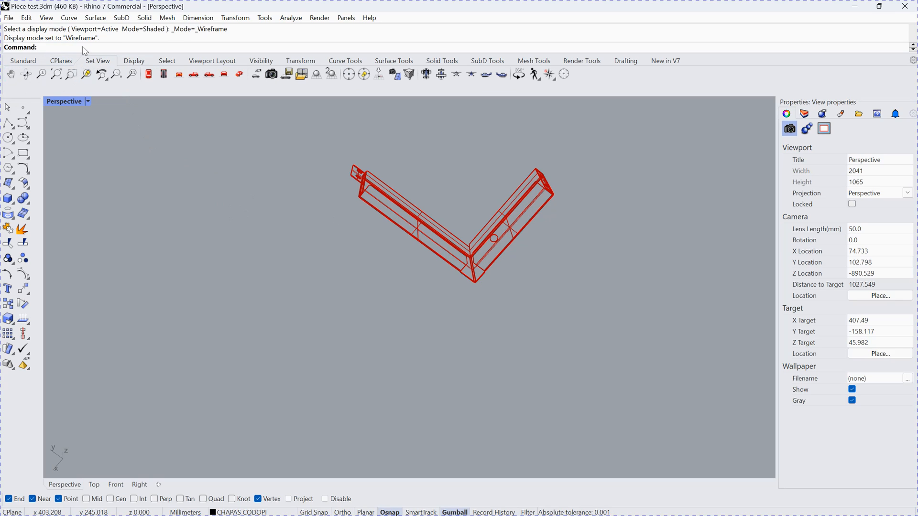
type("SUNRoll")
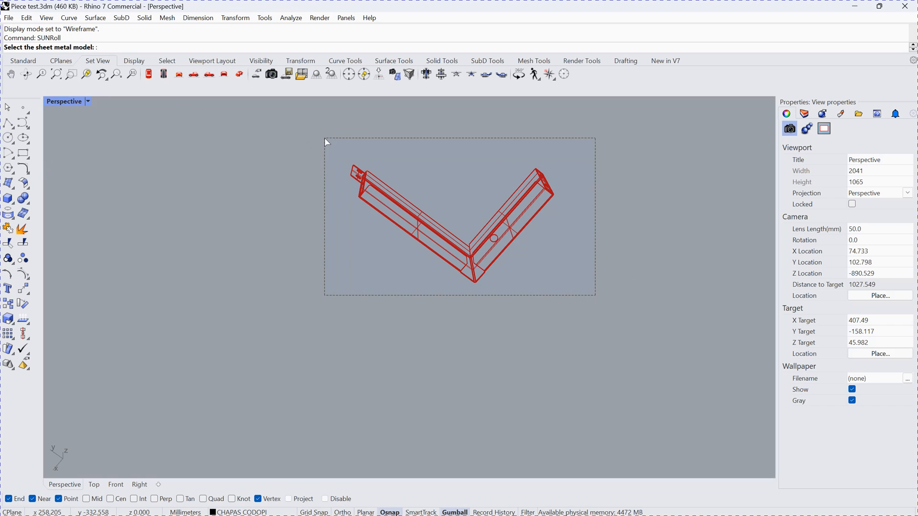
- Unroll the selected part with K-factor 0.75, bending lines shown, yielding 8 total folds
left_click(451, 228)
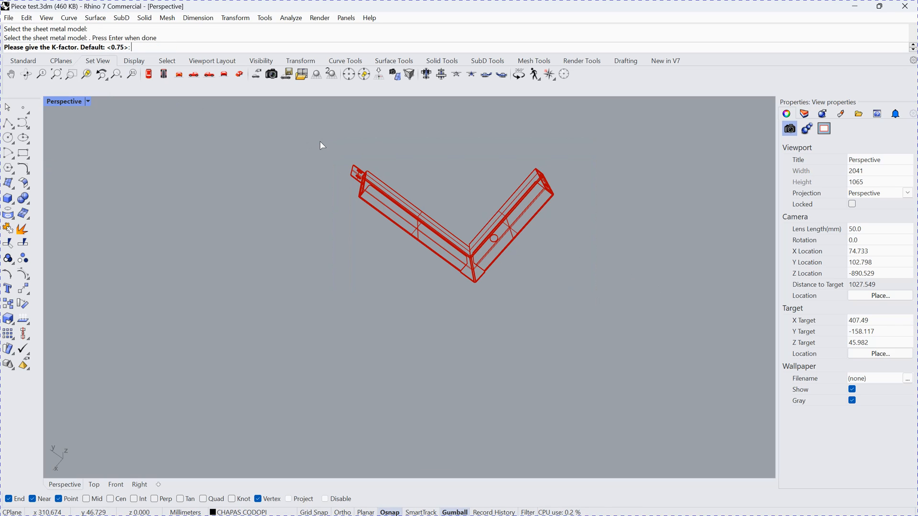
mouse_move(218, 113)
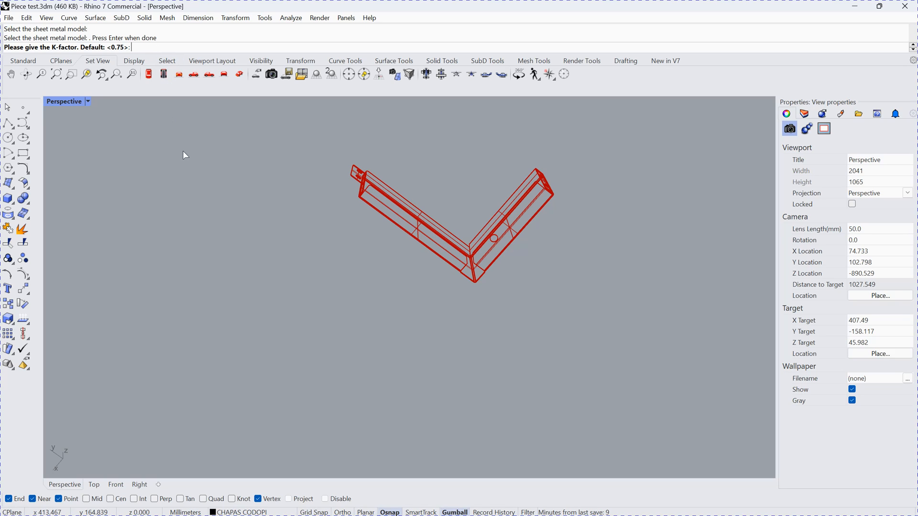
mouse_move(190, 163)
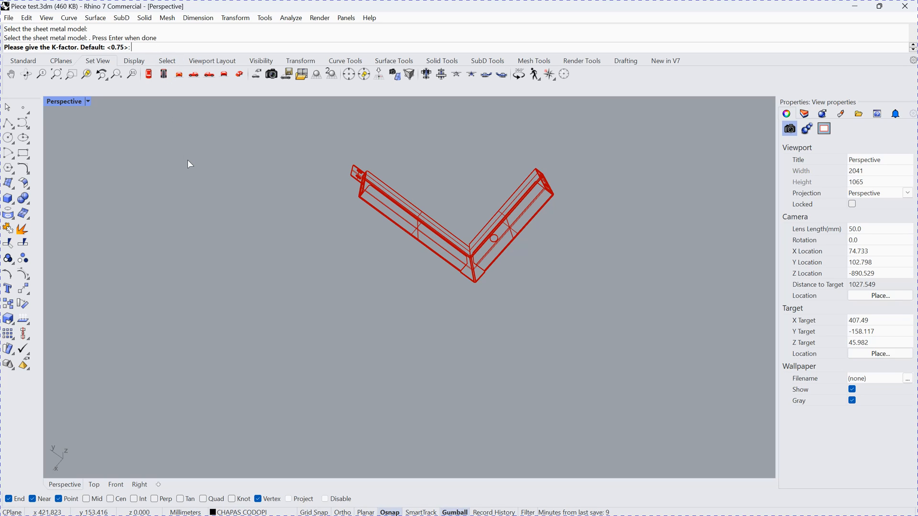
key("Return")
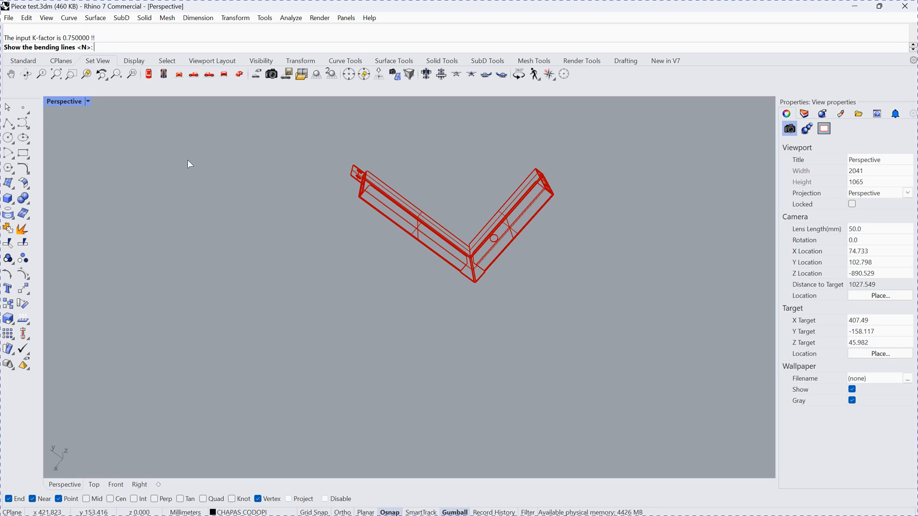
type("Y")
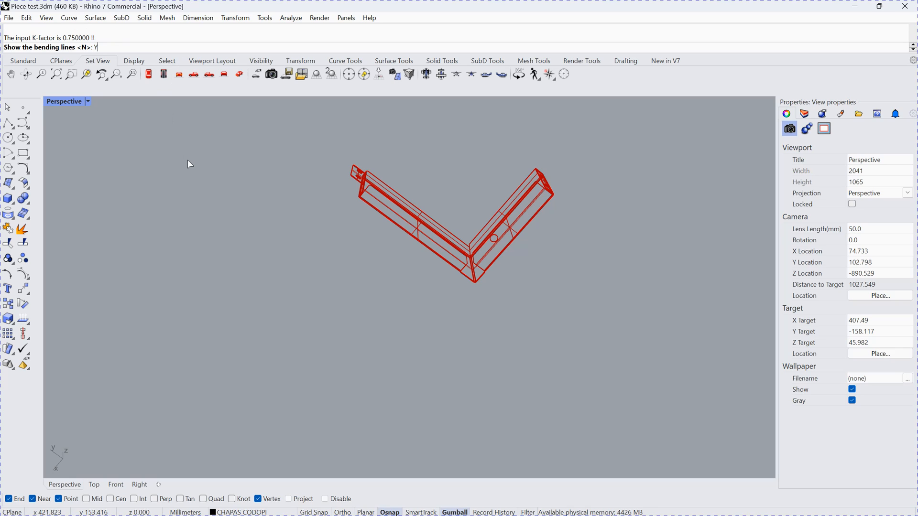
key("Return")
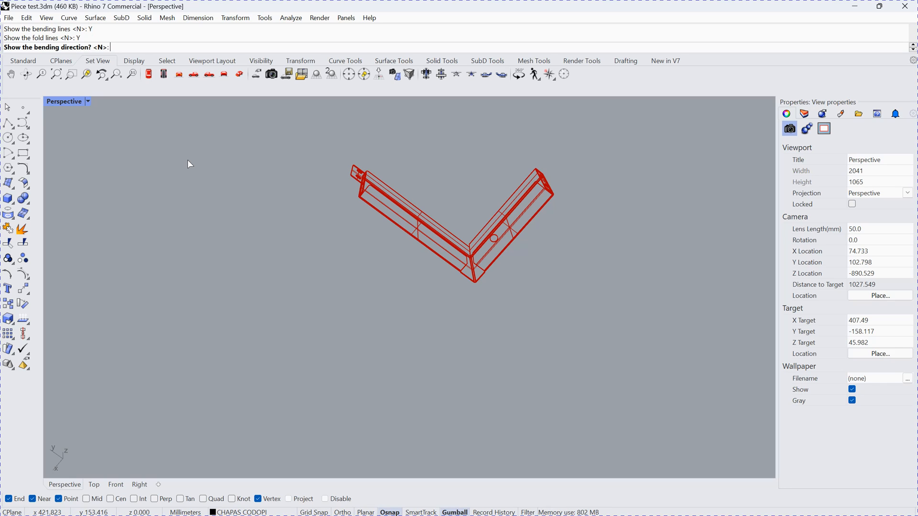
key("Return")
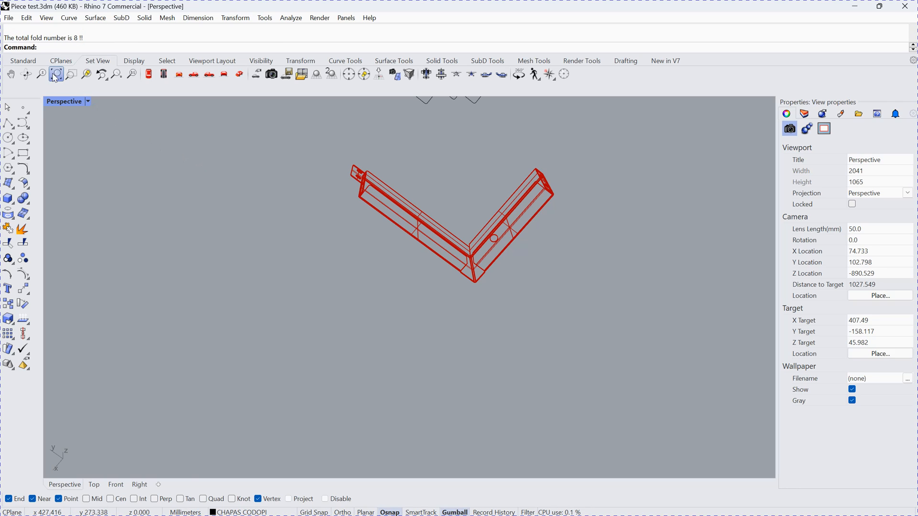
- Zoom Extents to show the flat pattern beside the folded part, then zoom to inspect it
left_click(69, 74)
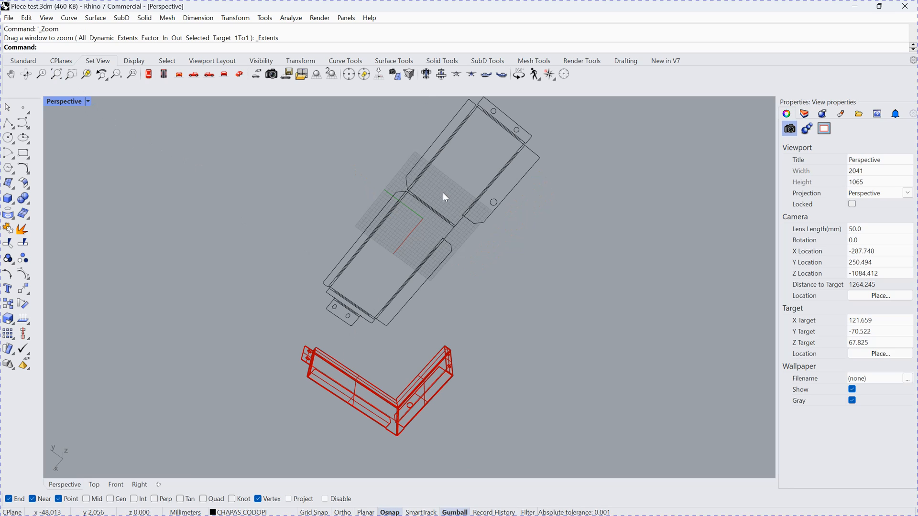
mouse_move(466, 193)
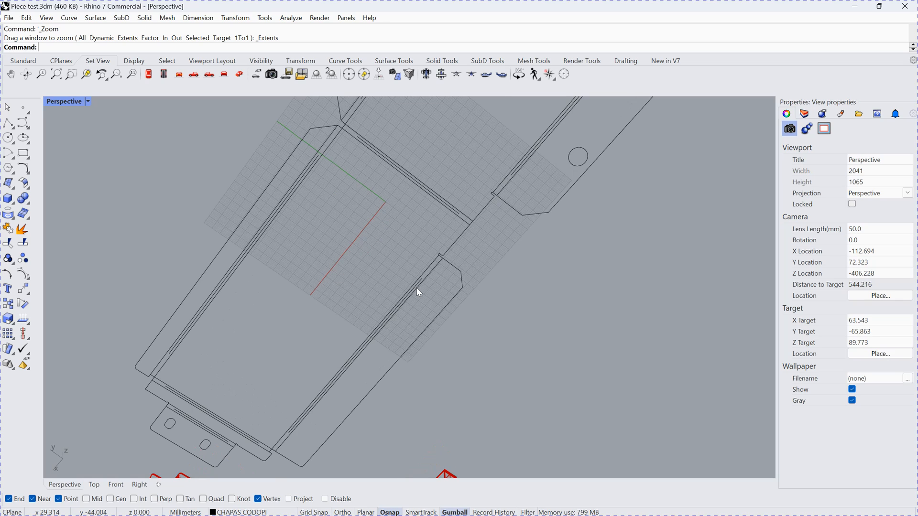
scroll("down", 3)
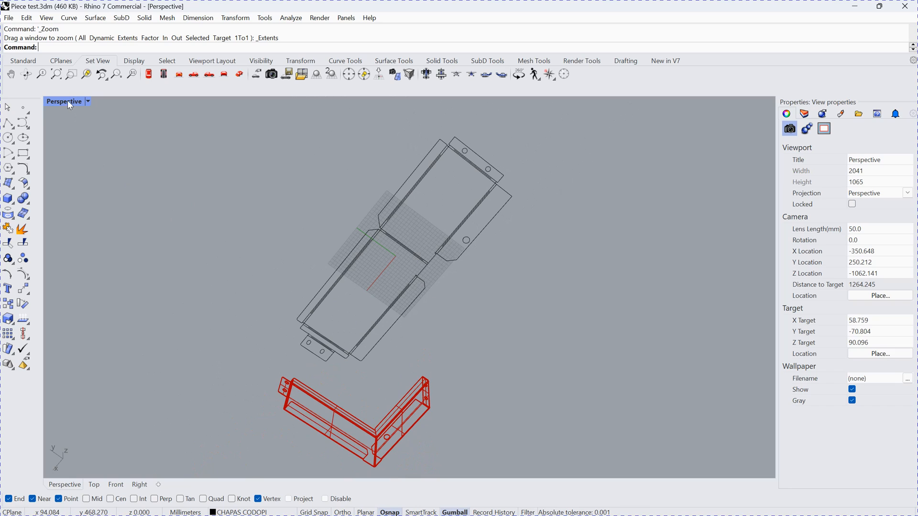
mouse_move(64, 105)
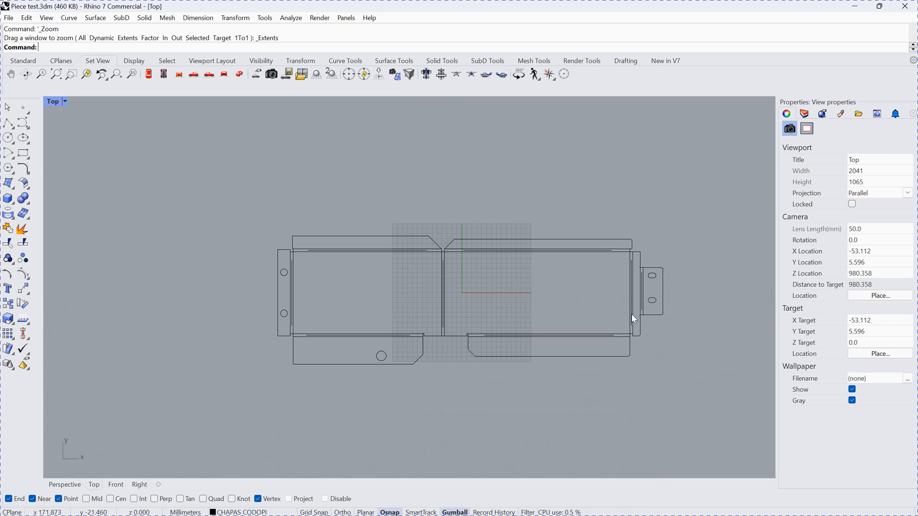
mouse_move(432, 198)
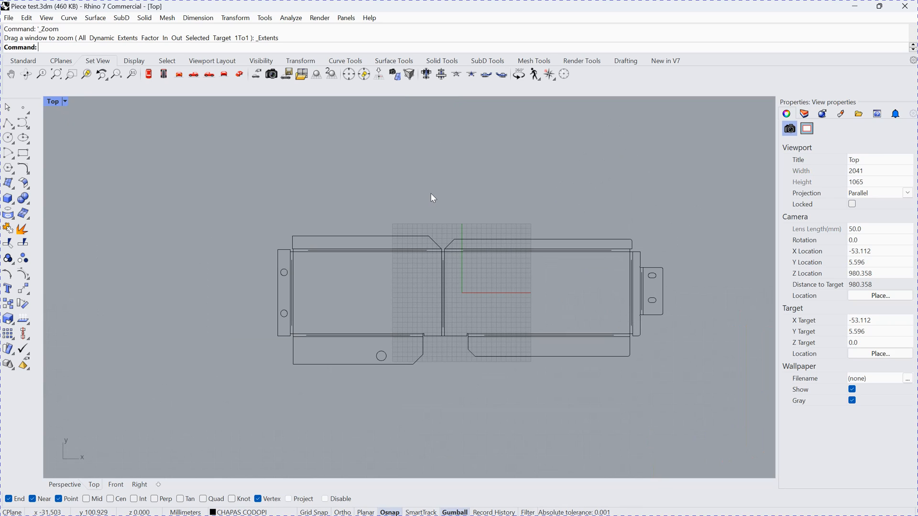